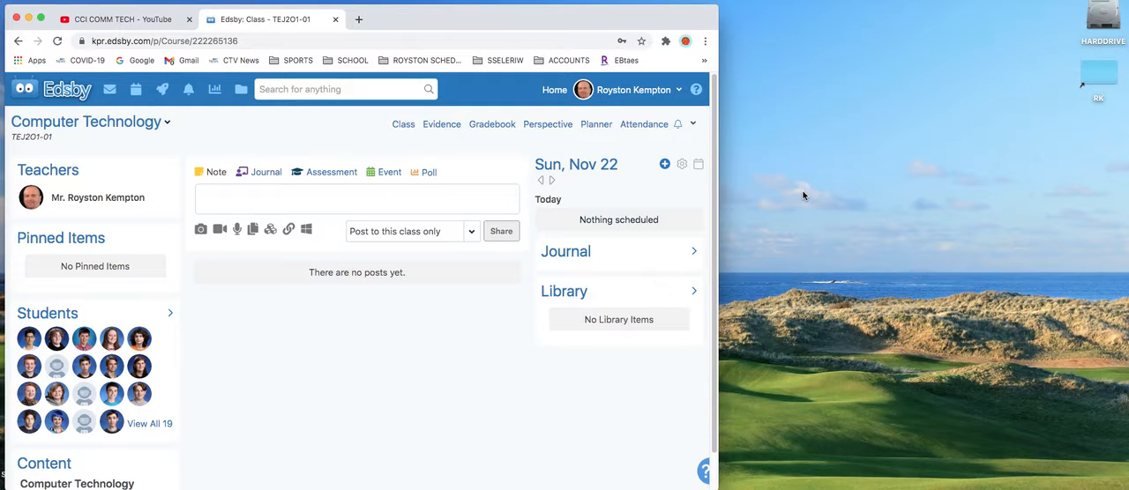
{"action": "mouse_move", "coordinate": [763, 187]}
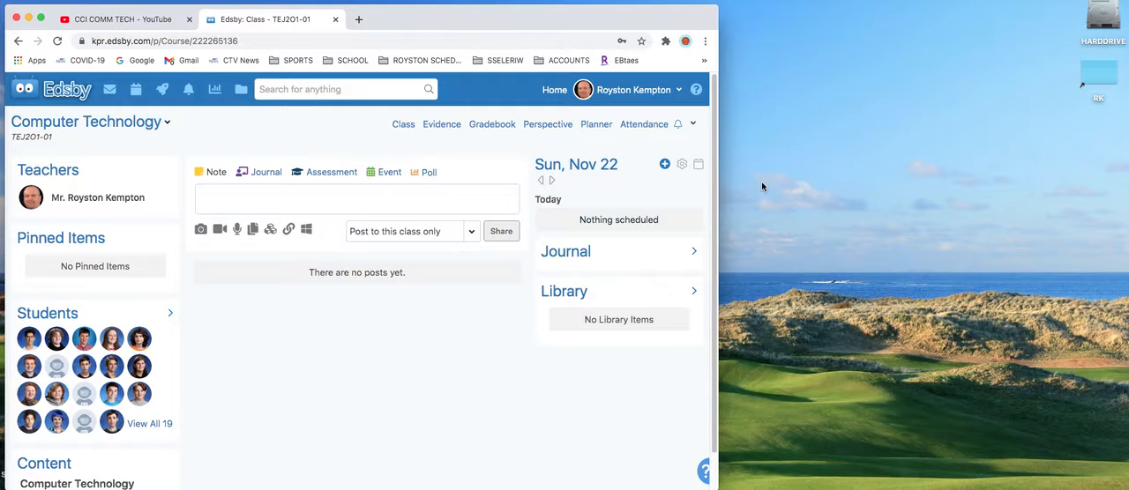
{"action": "mouse_move", "coordinate": [797, 171]}
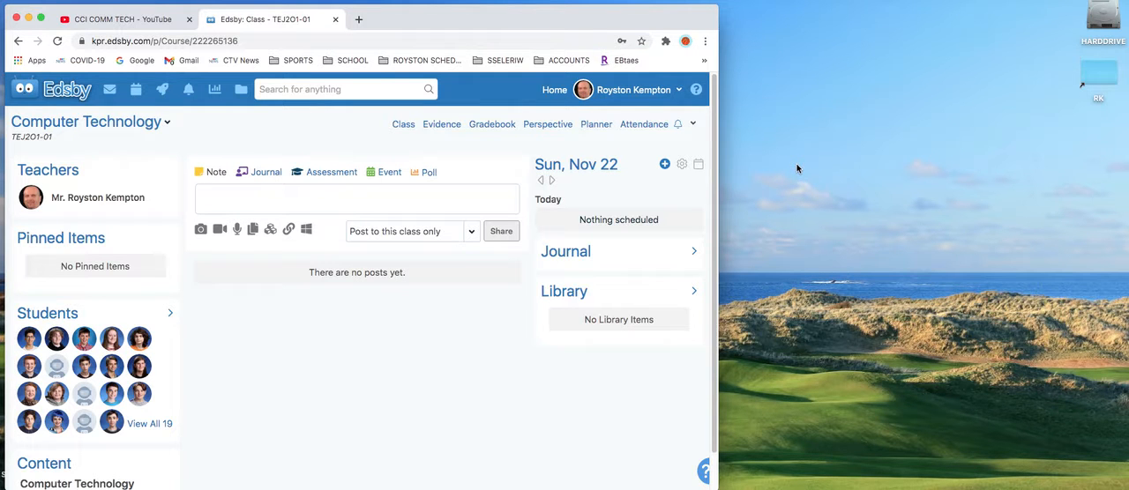
{"action": "mouse_move", "coordinate": [789, 184]}
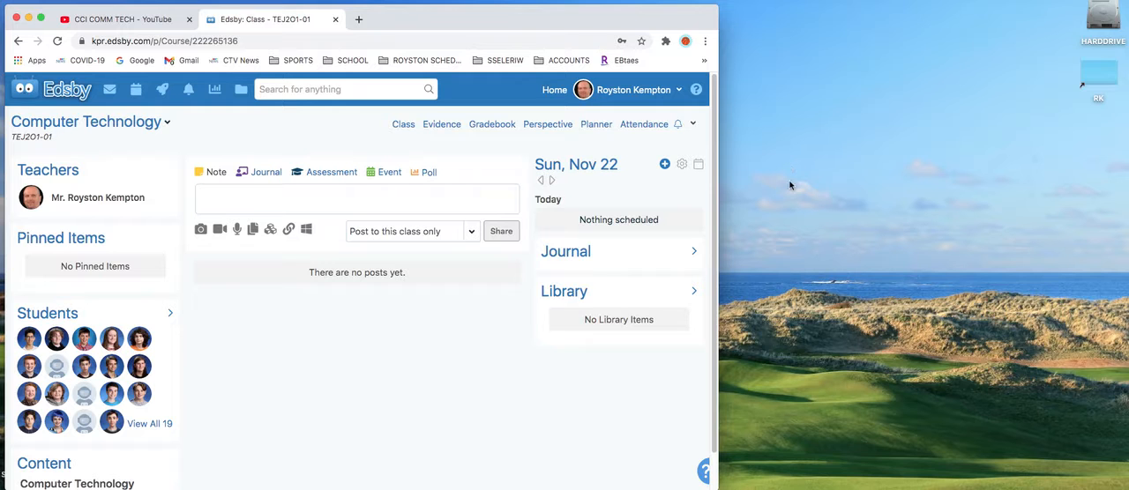
{"action": "mouse_move", "coordinate": [737, 196]}
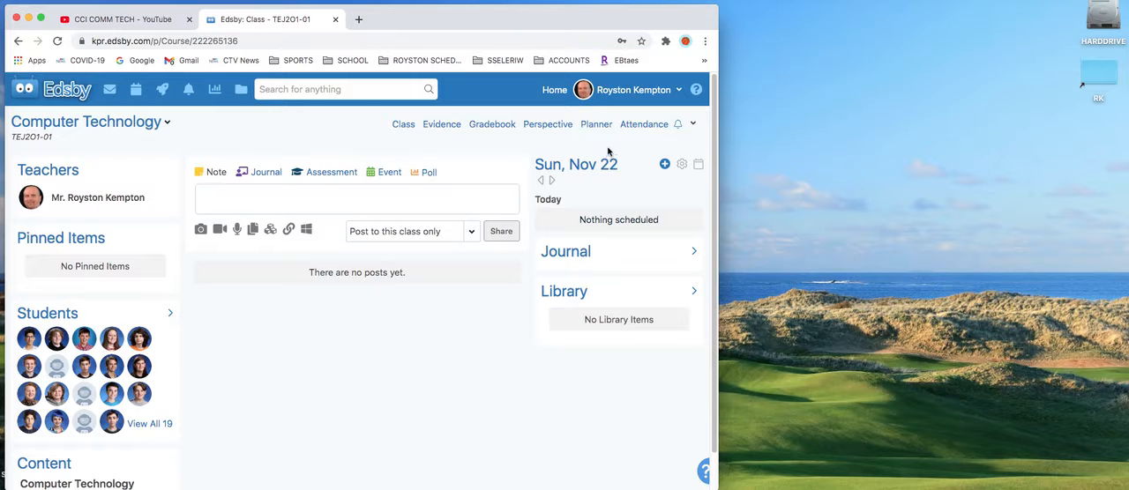
{"action": "mouse_move", "coordinate": [22, 254]}
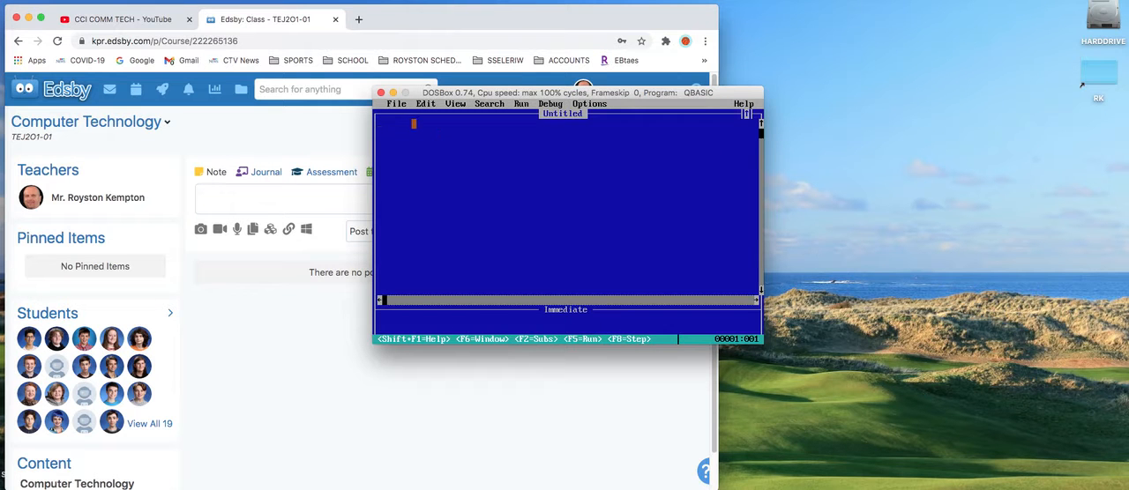
Type the line pront "Hello Class" into the untitled QBasic program
{"action": "type", "text": "pr"}
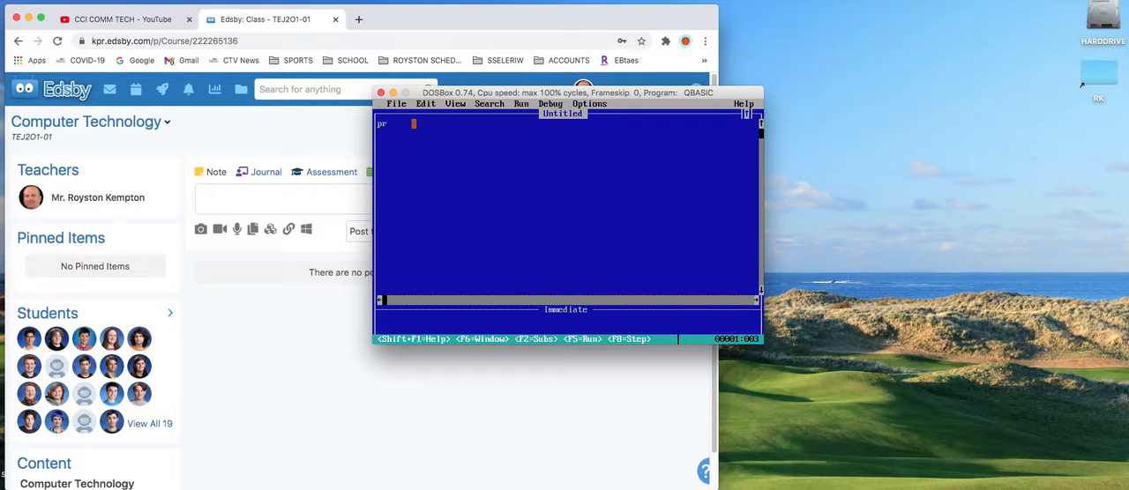
{"action": "type", "text": "ont \""}
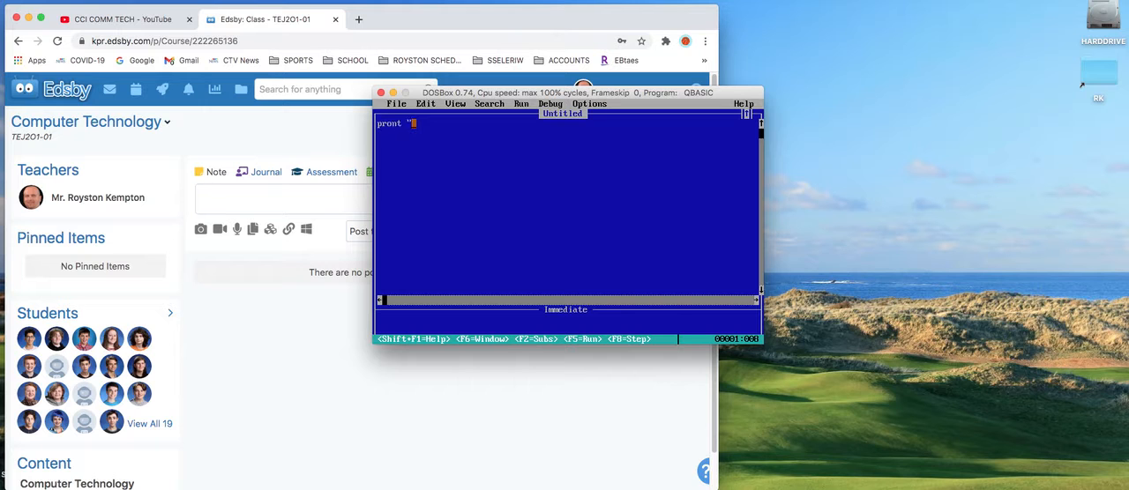
{"action": "type", "text": "Hello C"}
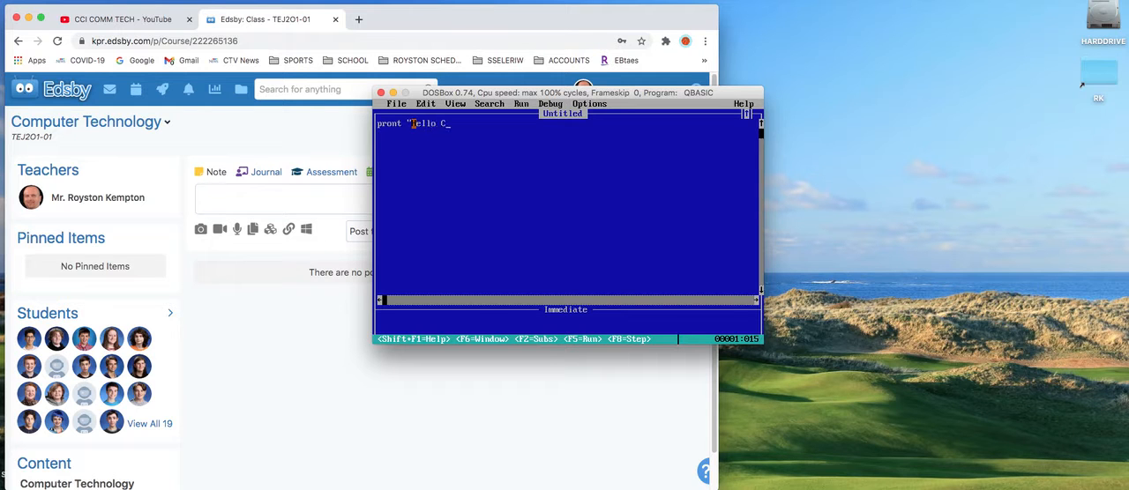
{"action": "type", "text": "las"}
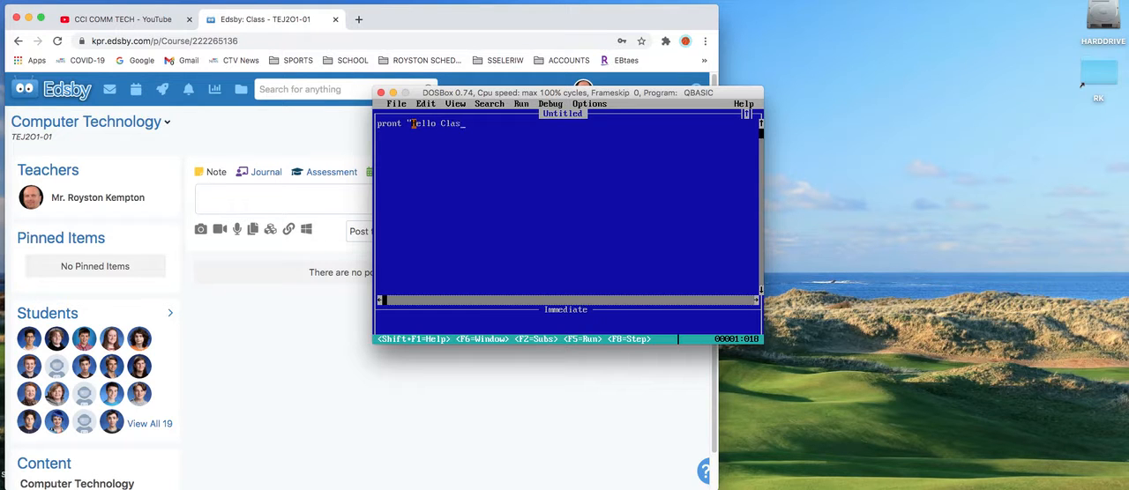
{"action": "type", "text": "s\""}
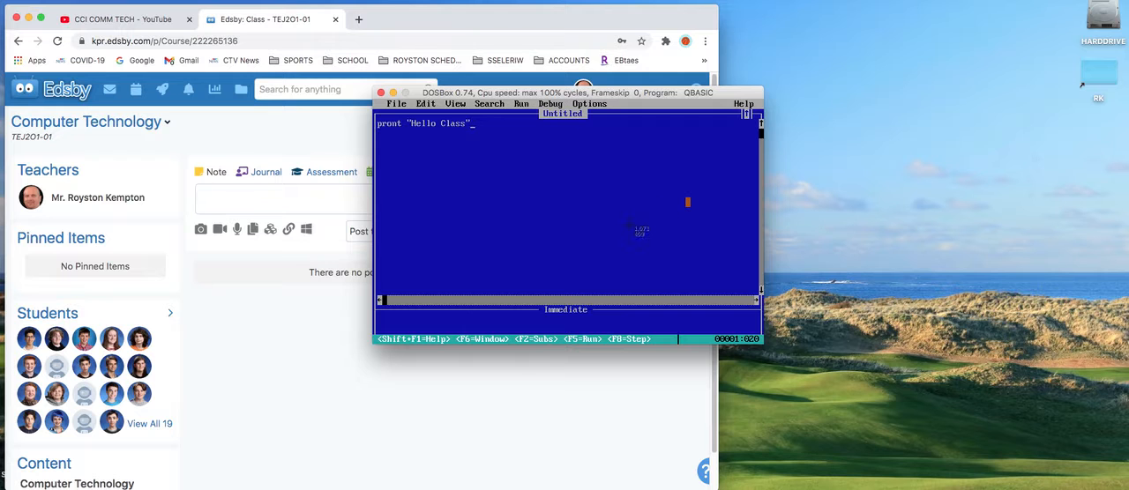
{"action": "mouse_move", "coordinate": [509, 375]}
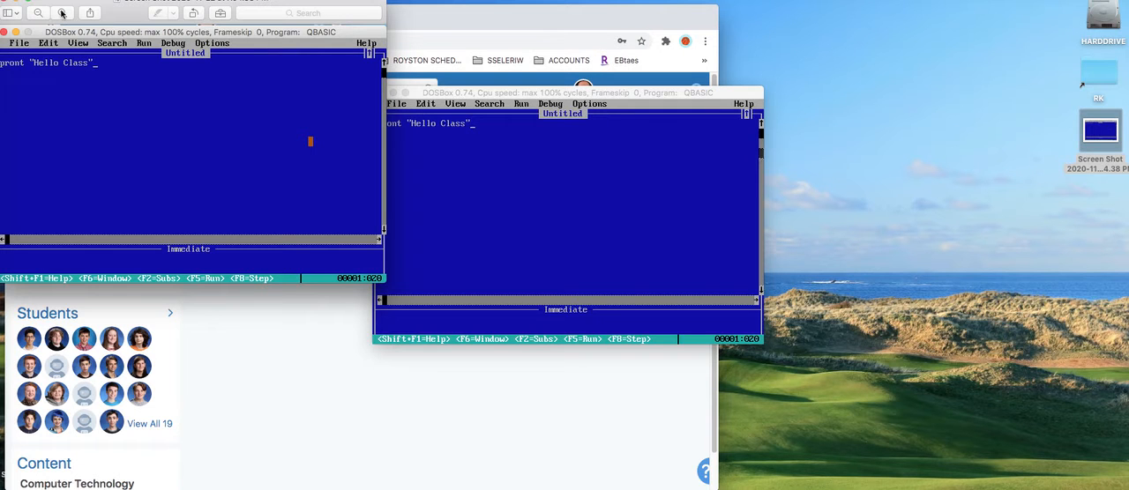
Close the preview of the QBasic window screenshot saved to the desktop
{"action": "left_click", "coordinate": [18, 7]}
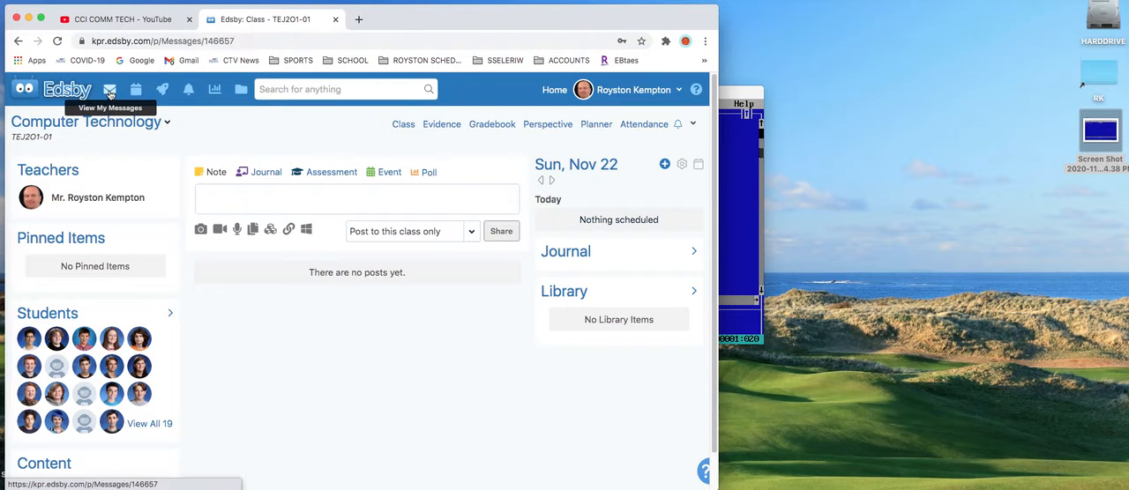
{"action": "left_click", "coordinate": [110, 89]}
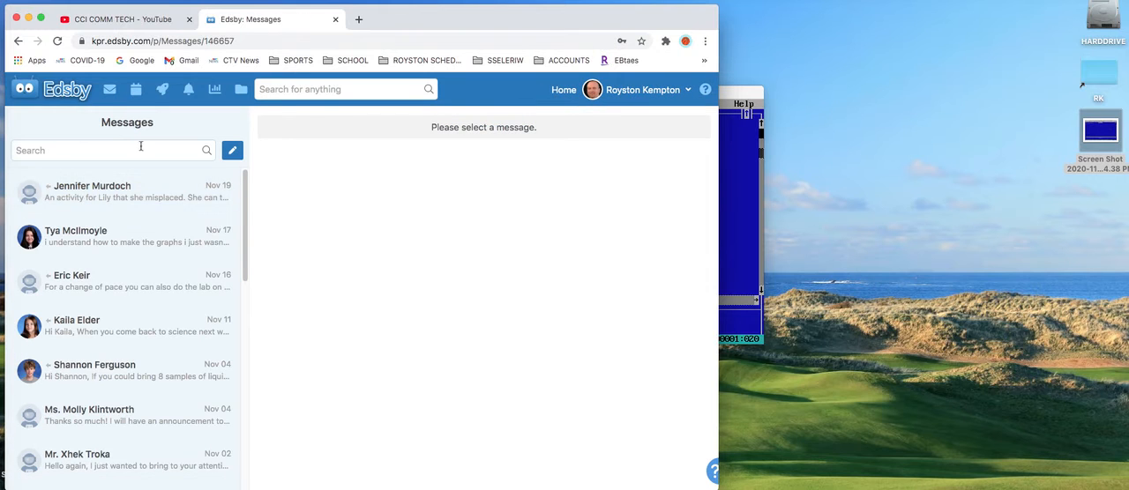
{"action": "left_click", "coordinate": [113, 150]}
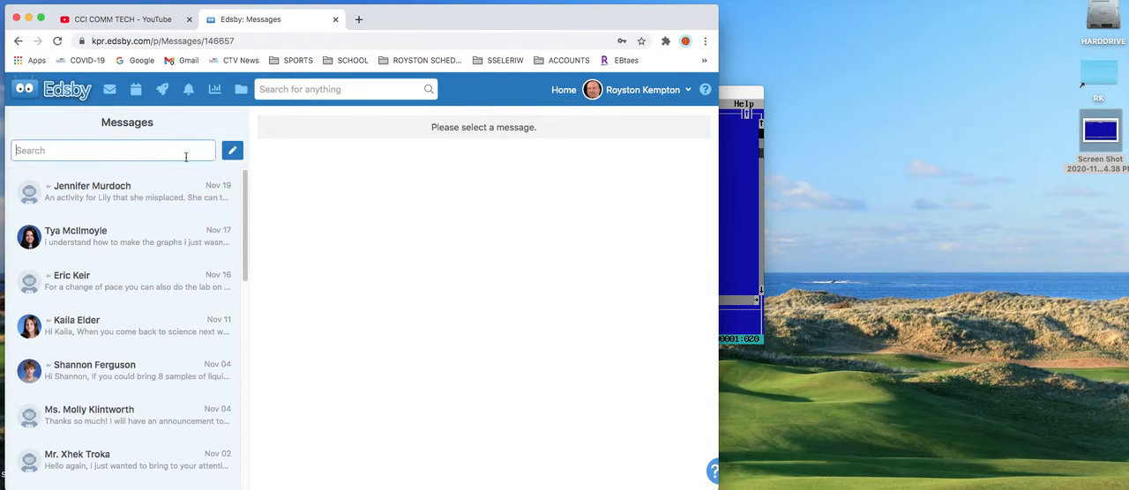
{"action": "left_click", "coordinate": [232, 150]}
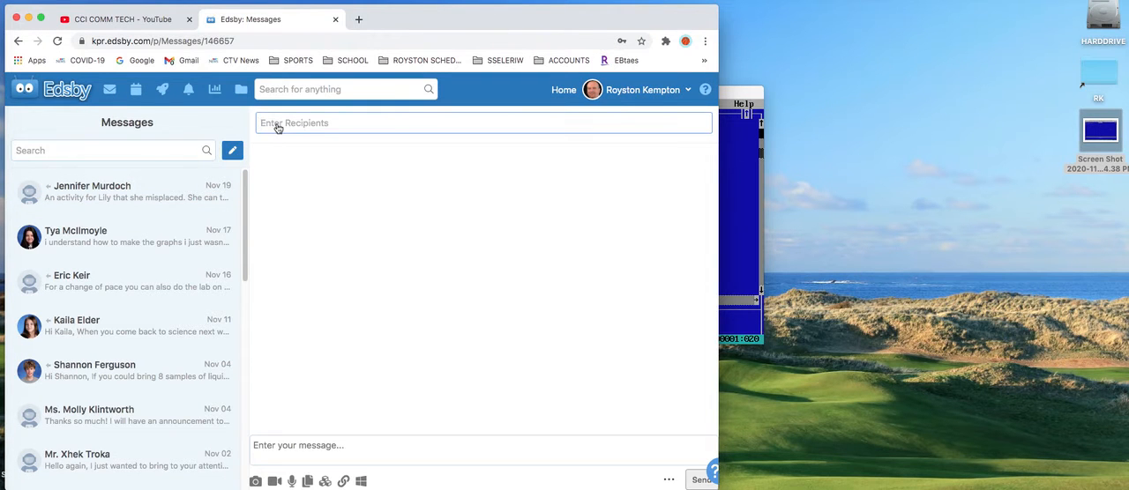
{"action": "type", "text": "Kempt"}
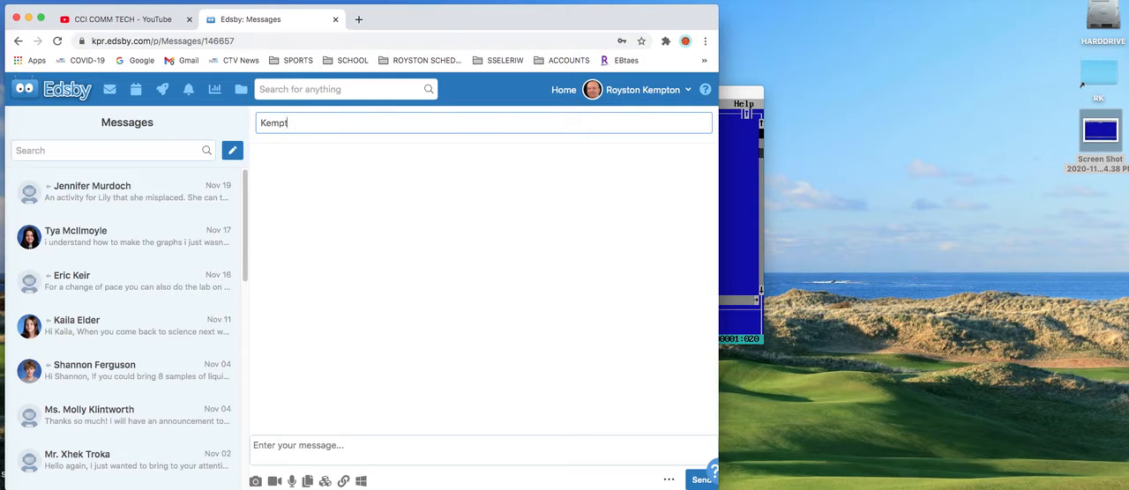
{"action": "type", "text": "on"}
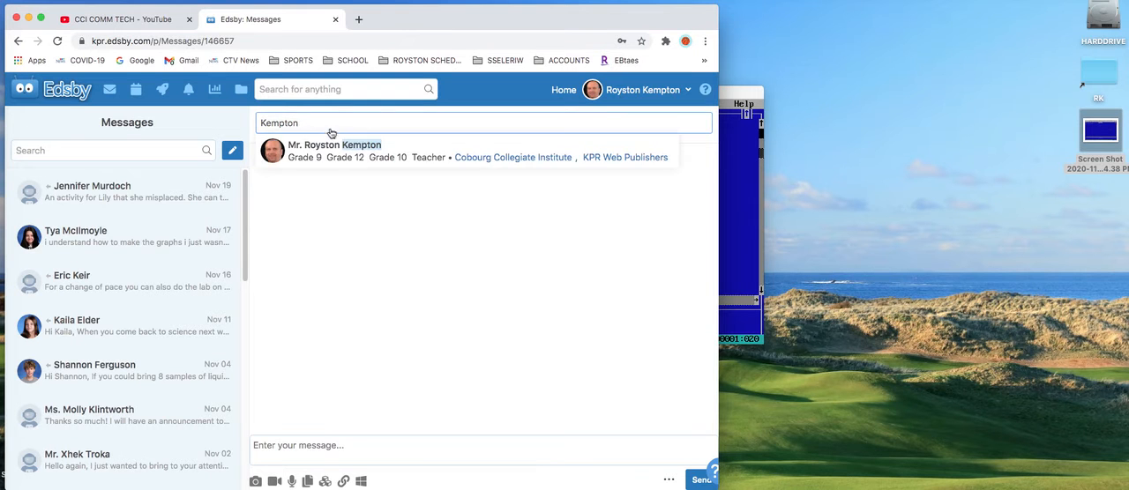
{"action": "left_click", "coordinate": [334, 150]}
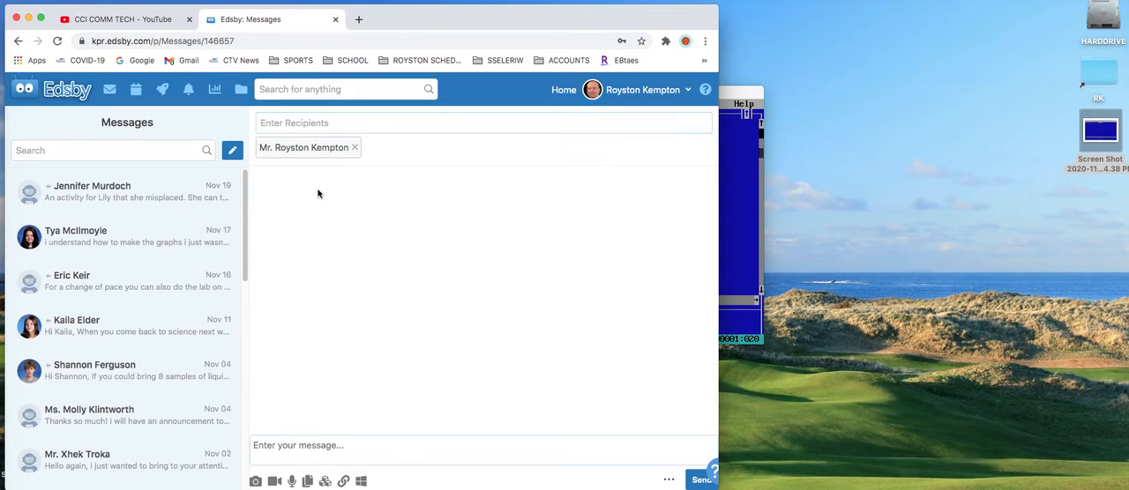
{"action": "mouse_move", "coordinate": [393, 227]}
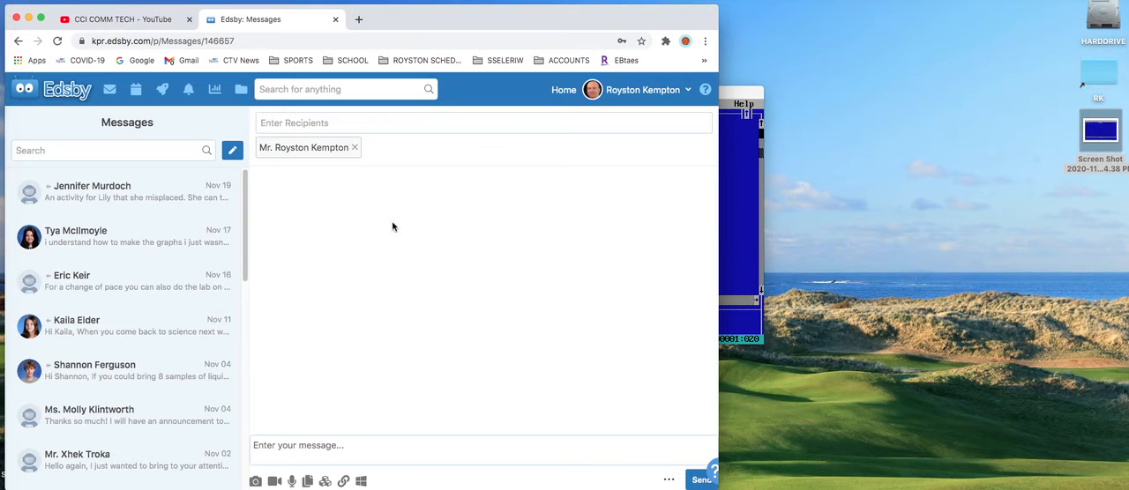
Write "Hi self, I need some help with my code." in the message body
{"action": "type", "text": "Hi"}
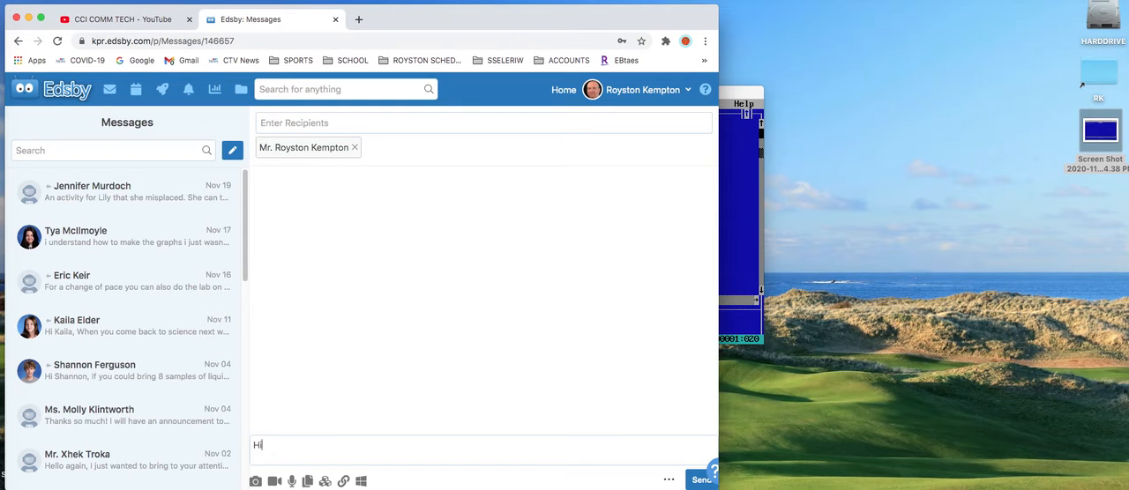
{"action": "type", "text": "self"}
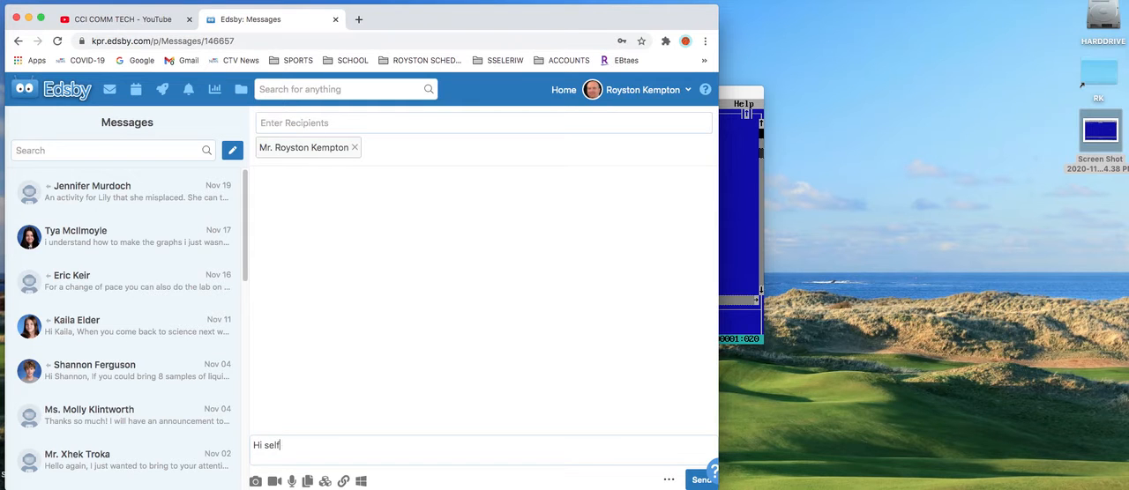
{"action": "type", "text": ", I need some help with my code."}
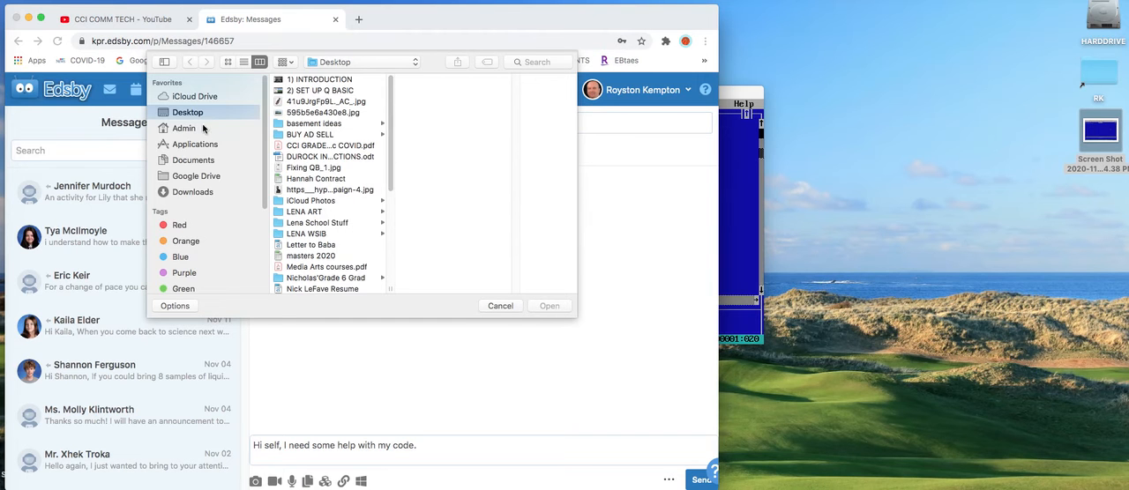
Attach Screen Shot 2020-11-22 at 7.04.38 PM.png from the Desktop to the message
{"action": "scroll", "scroll_direction": "down", "scroll_amount": 3}
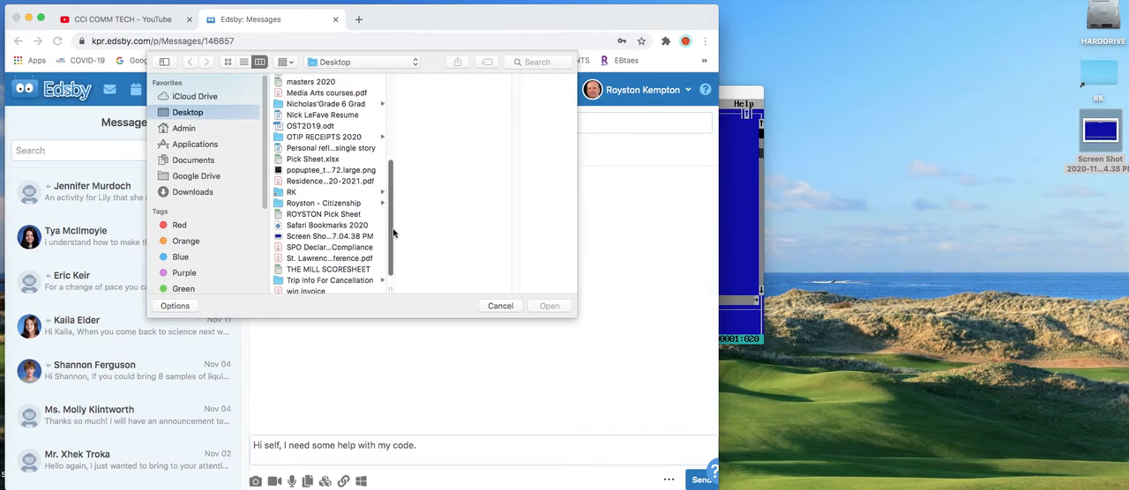
{"action": "left_click", "coordinate": [327, 221]}
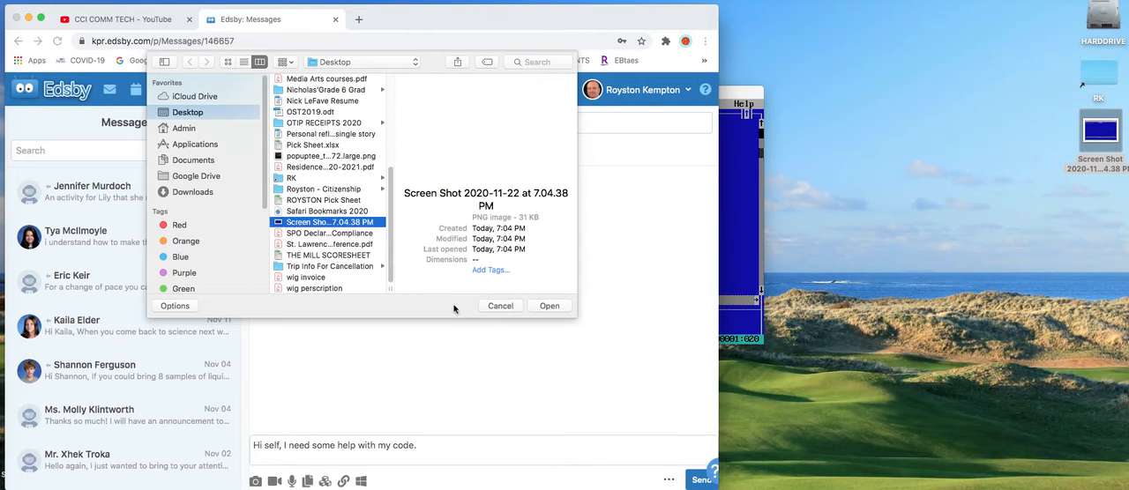
{"action": "left_click", "coordinate": [550, 306]}
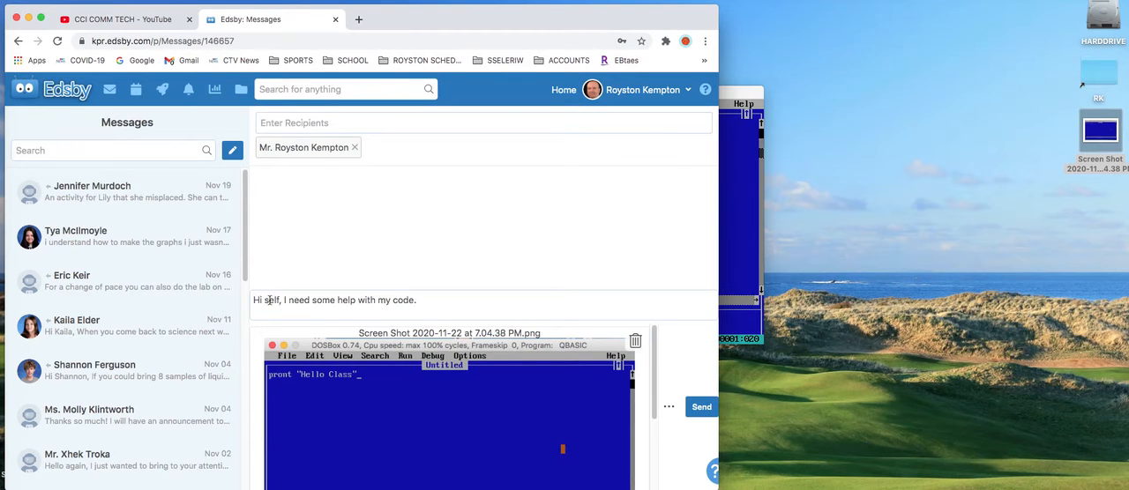
{"action": "mouse_move", "coordinate": [388, 414]}
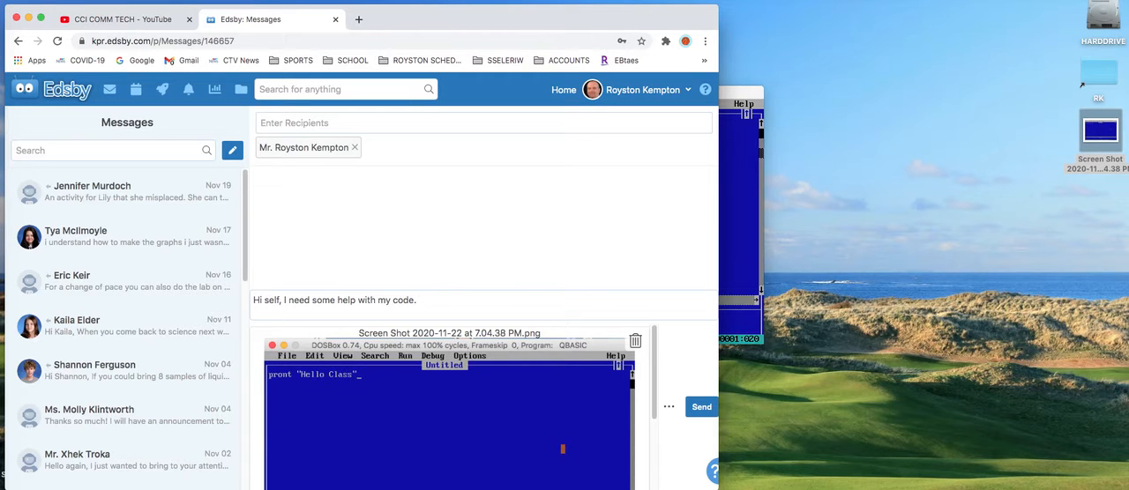
Add "I can't figure out the error on line 1." and send the message
{"action": "type", "text": "I cant fi"}
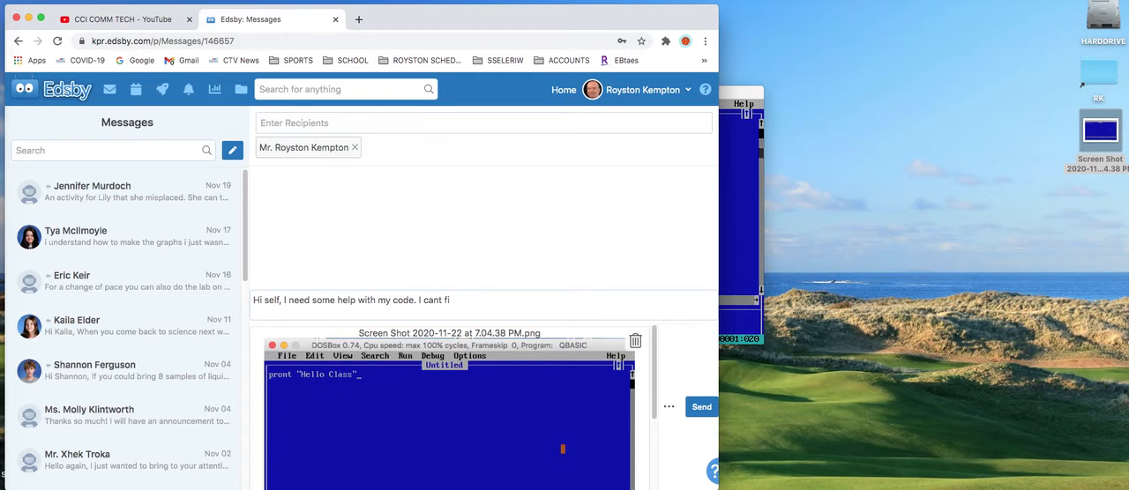
{"action": "type", "text": "gure out t"}
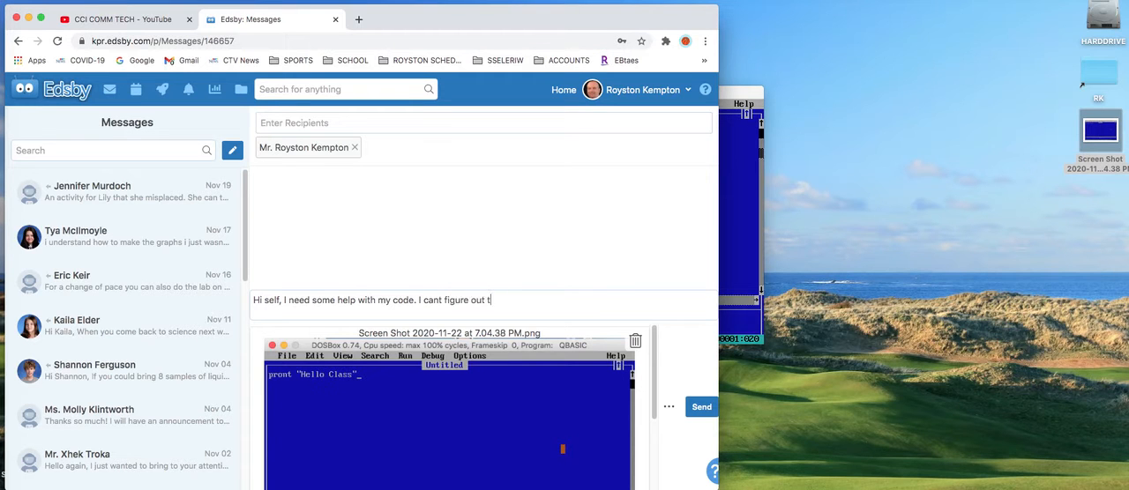
{"action": "type", "text": "he error on"}
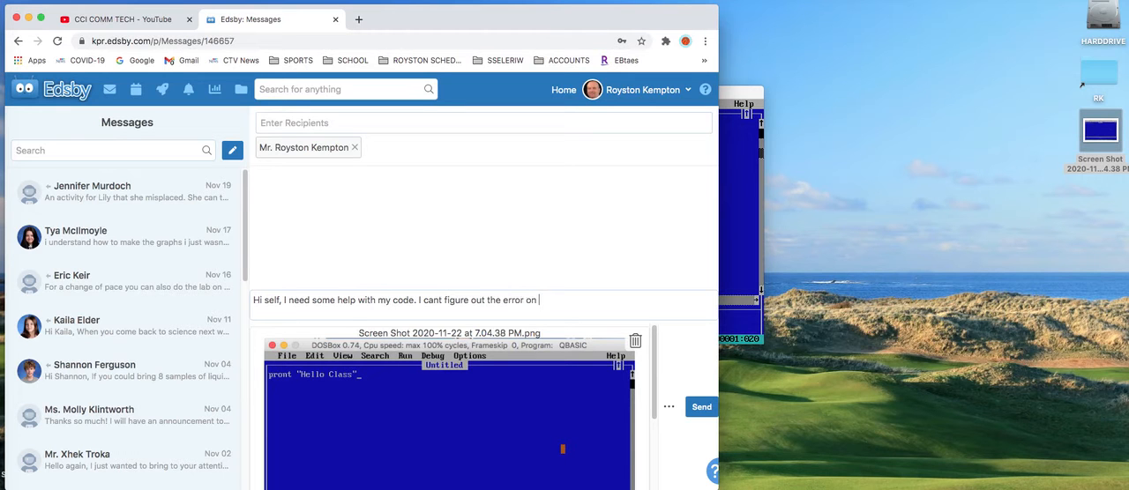
{"action": "type", "text": "line 1."}
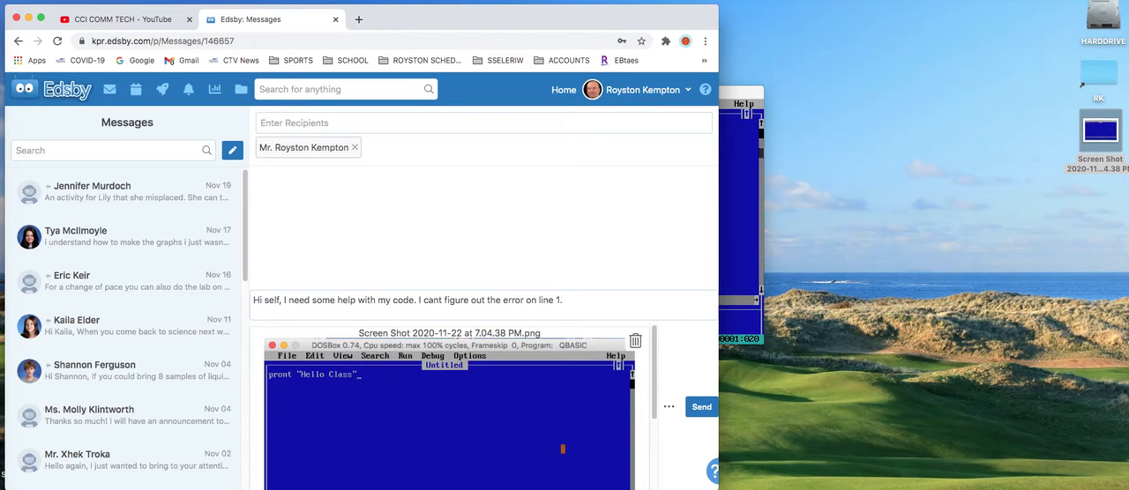
{"action": "mouse_move", "coordinate": [286, 379]}
{"action": "type", "text": "'"}
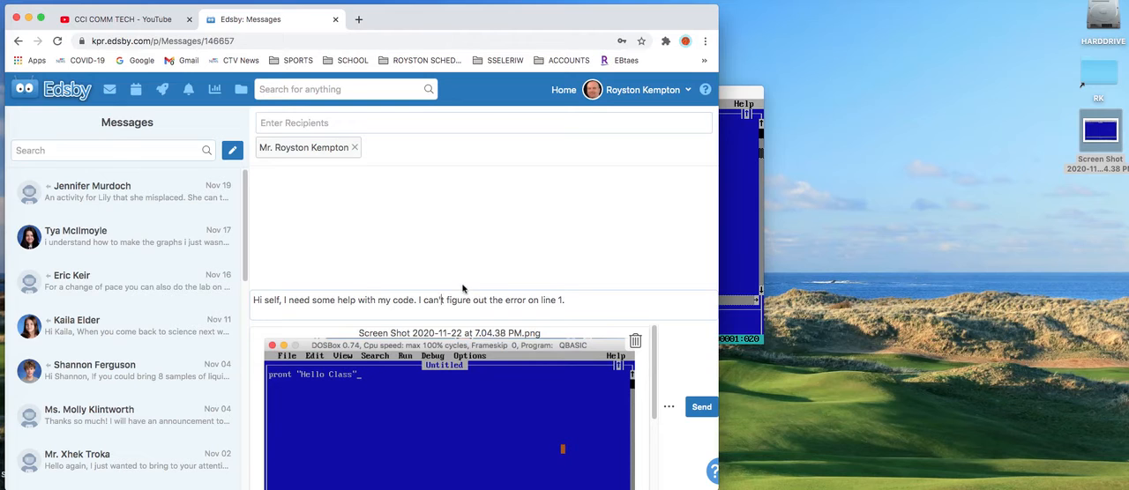
{"action": "mouse_move", "coordinate": [420, 386]}
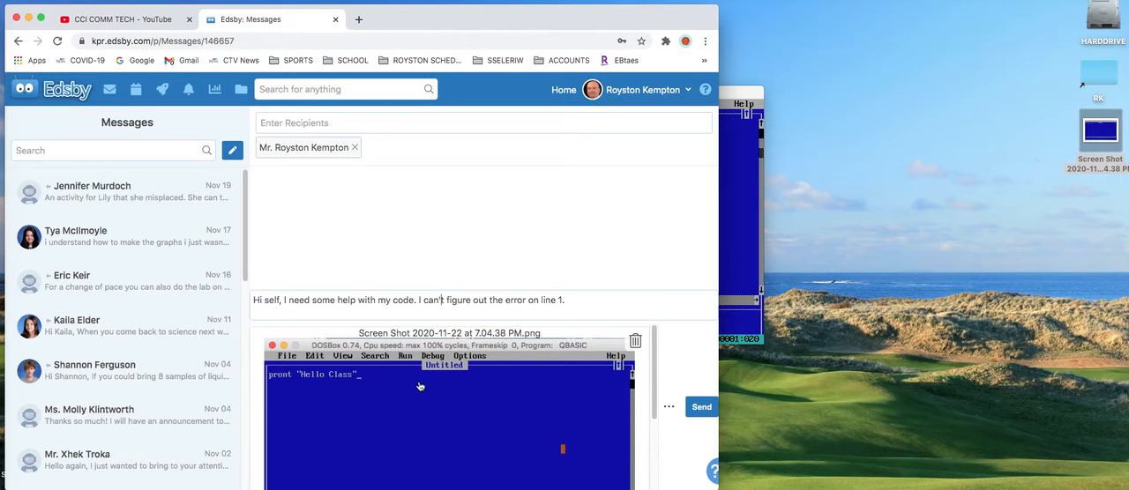
{"action": "mouse_move", "coordinate": [475, 365]}
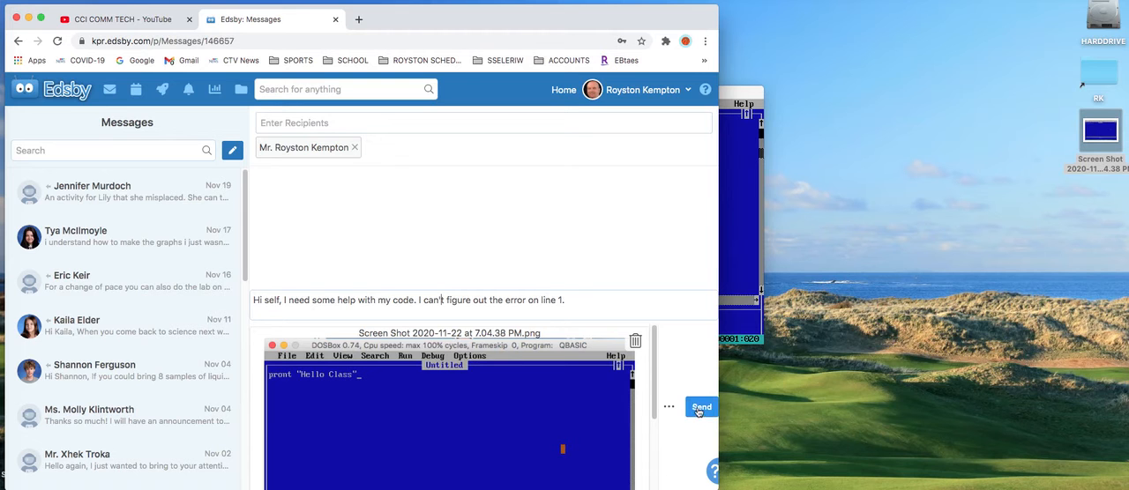
{"action": "left_click", "coordinate": [701, 406]}
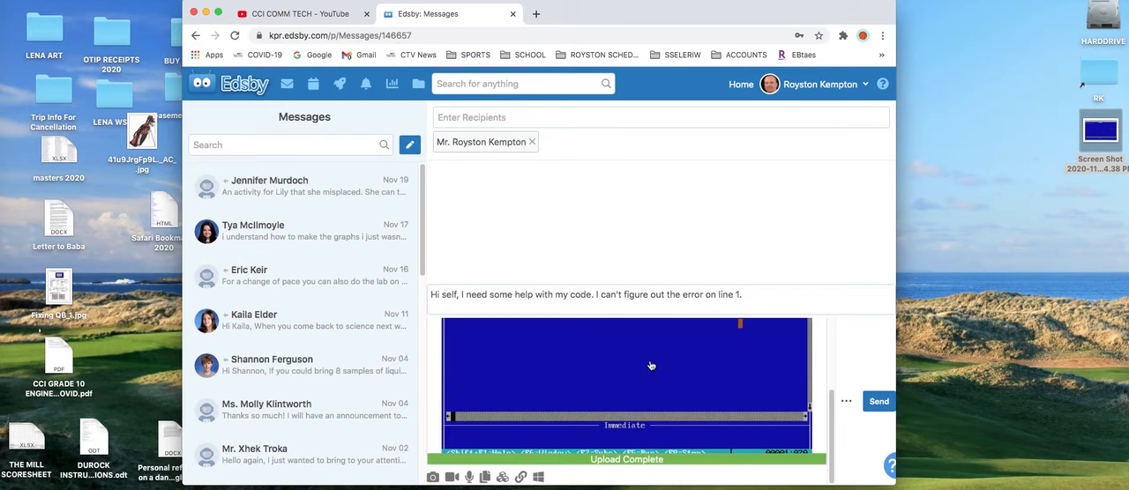
{"action": "mouse_move", "coordinate": [574, 321]}
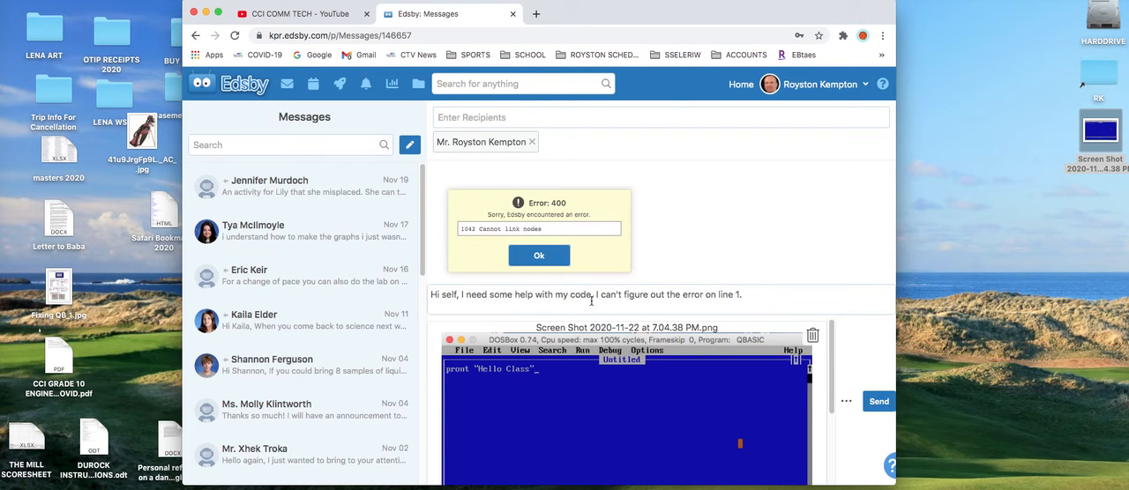
Dismiss the Error 400 popup and remove the recipient chip
{"action": "left_click", "coordinate": [538, 255]}
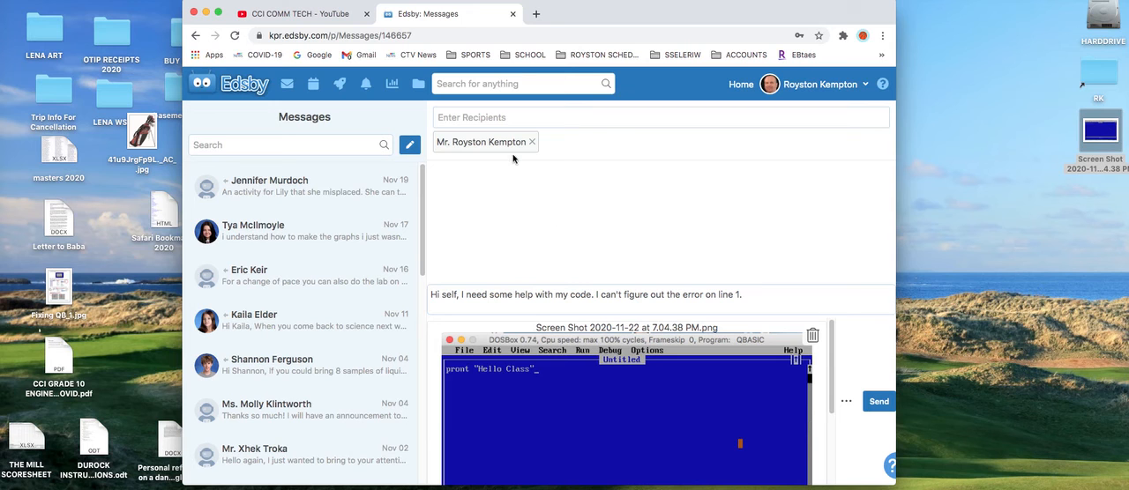
{"action": "left_click", "coordinate": [533, 142]}
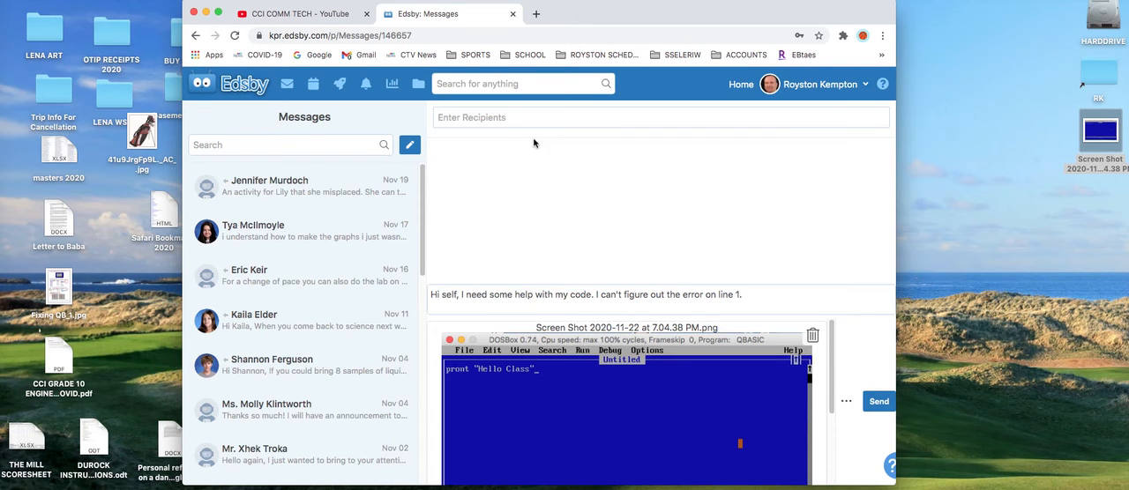
{"action": "mouse_move", "coordinate": [526, 303]}
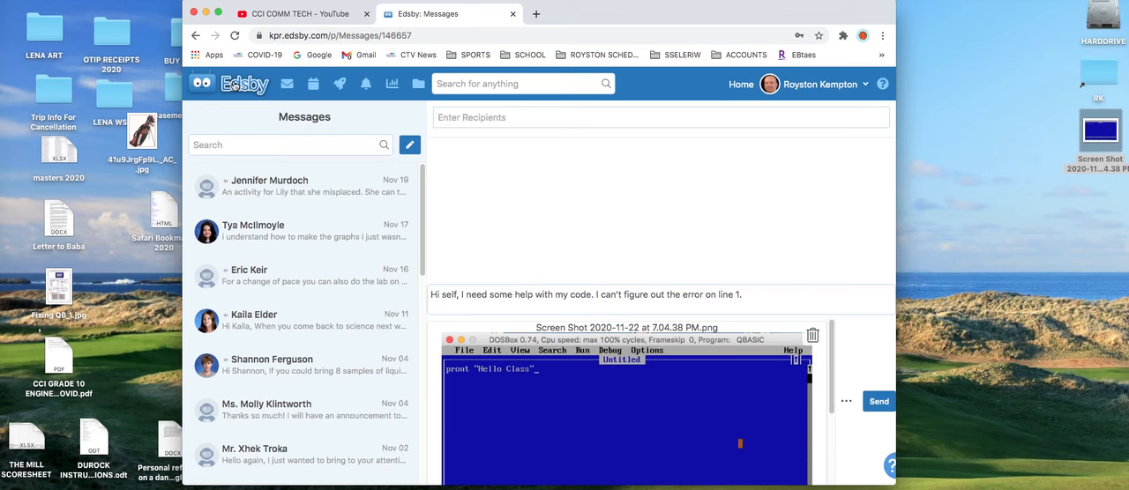
Open the Science class post box, then go back to the Edsby Home page
{"action": "left_click", "coordinate": [731, 84]}
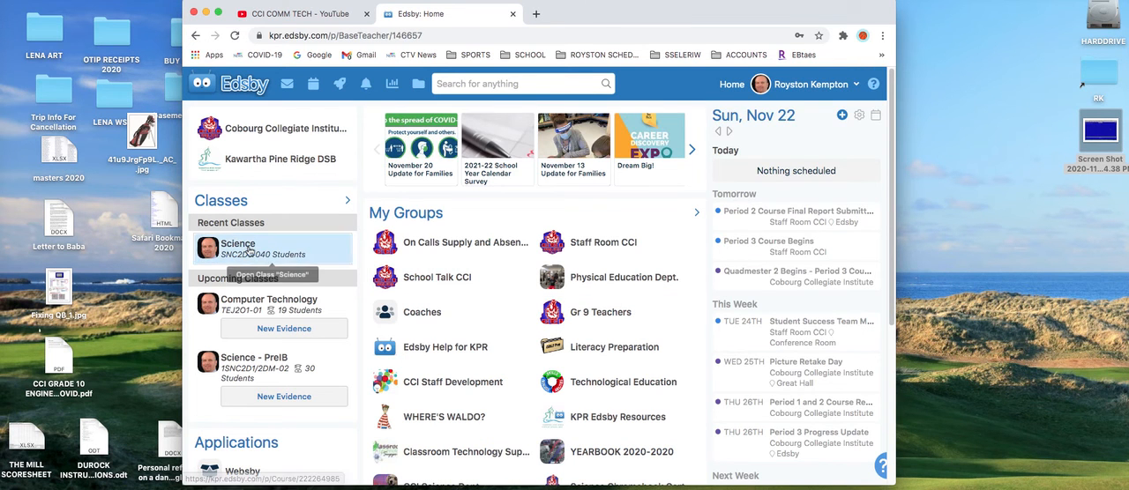
{"action": "left_click", "coordinate": [238, 249]}
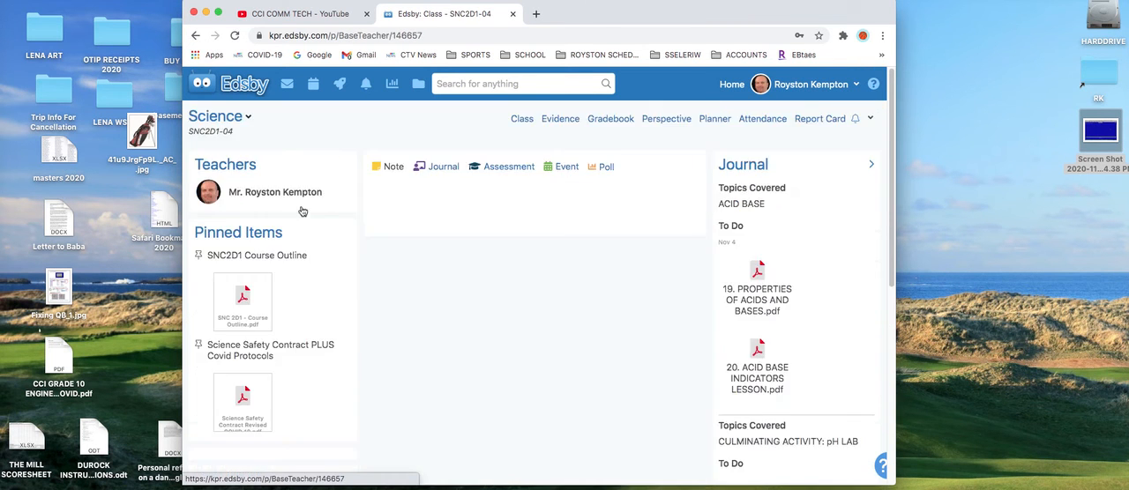
{"action": "left_click", "coordinate": [393, 166]}
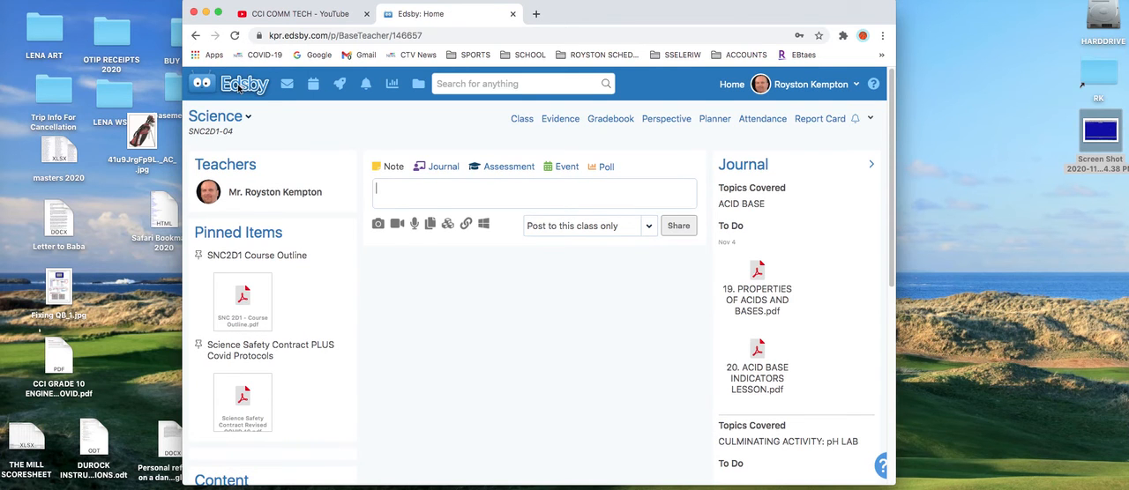
{"action": "left_click", "coordinate": [732, 83]}
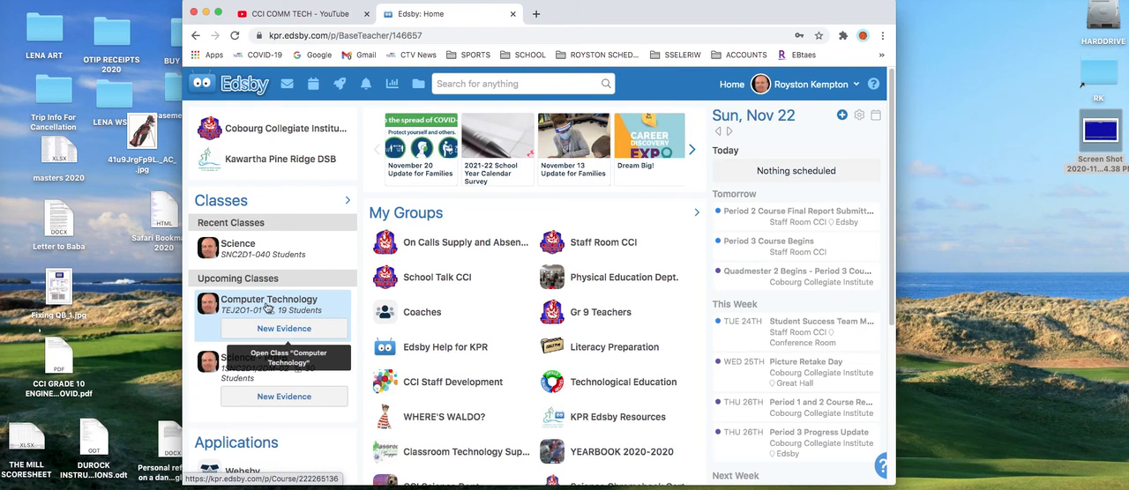
Share a "Message Sample" note on the Computer Technology class stream
{"action": "left_click", "coordinate": [275, 300]}
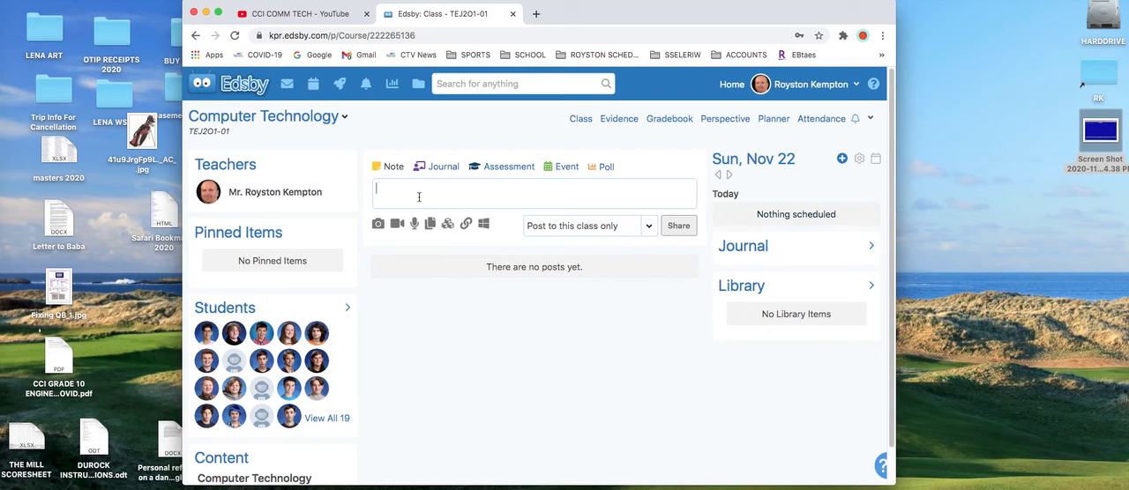
{"action": "type", "text": "Message Sample"}
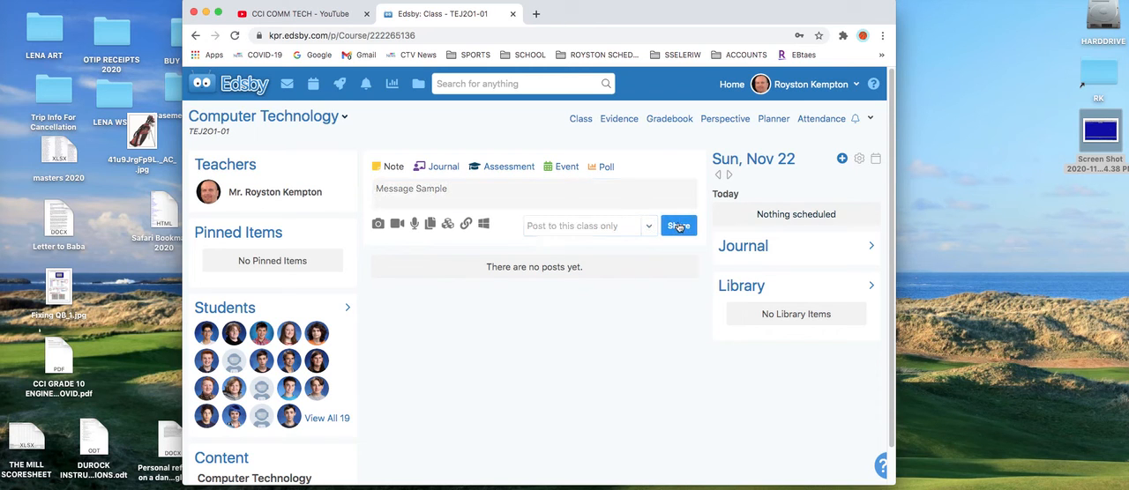
{"action": "left_click", "coordinate": [678, 226]}
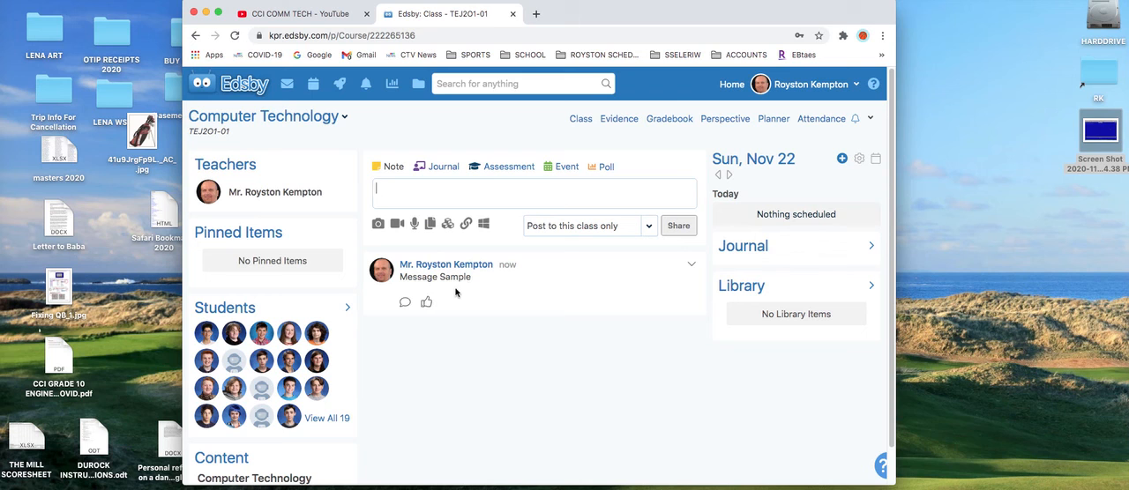
{"action": "mouse_move", "coordinate": [476, 294]}
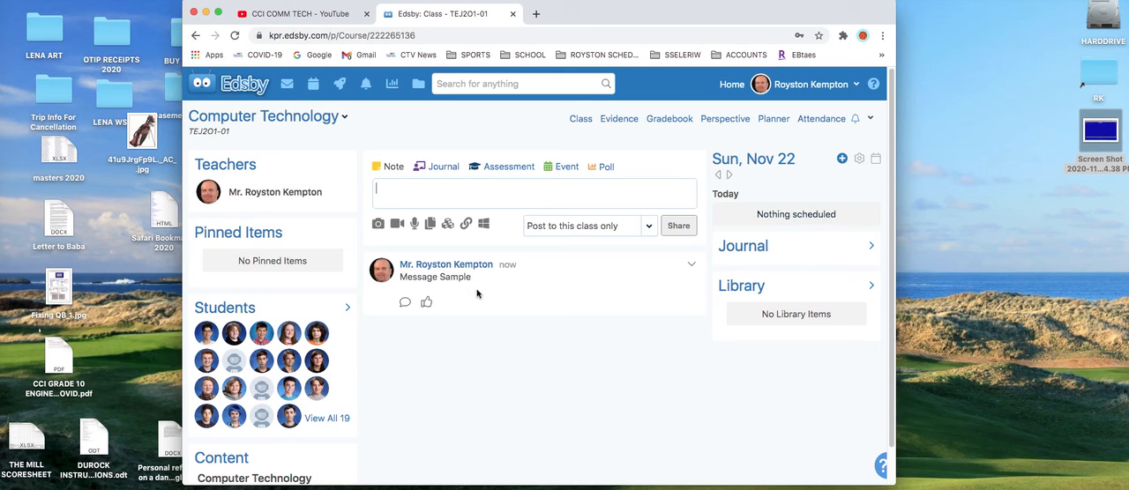
{"action": "mouse_move", "coordinate": [484, 303]}
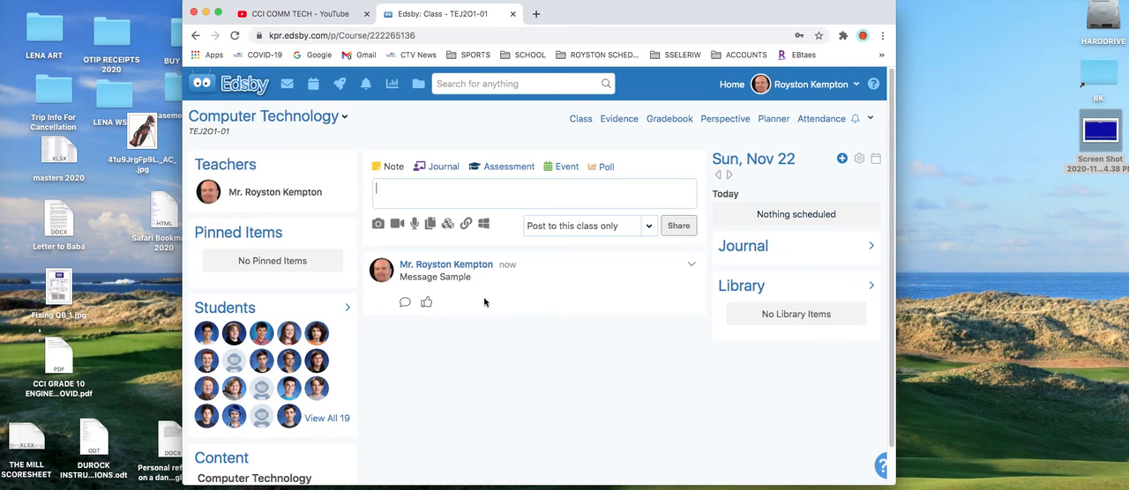
{"action": "mouse_move", "coordinate": [494, 293]}
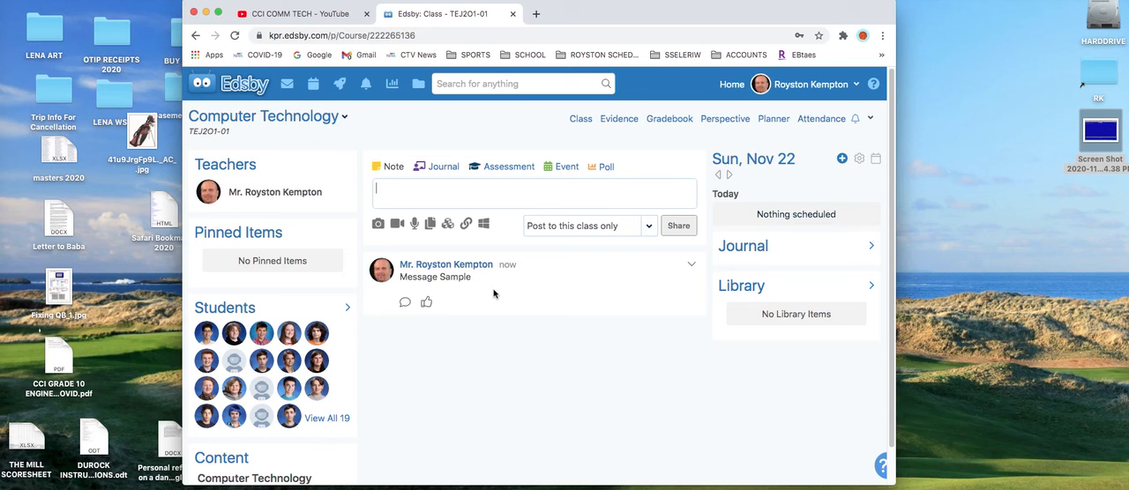
{"action": "mouse_move", "coordinate": [496, 289]}
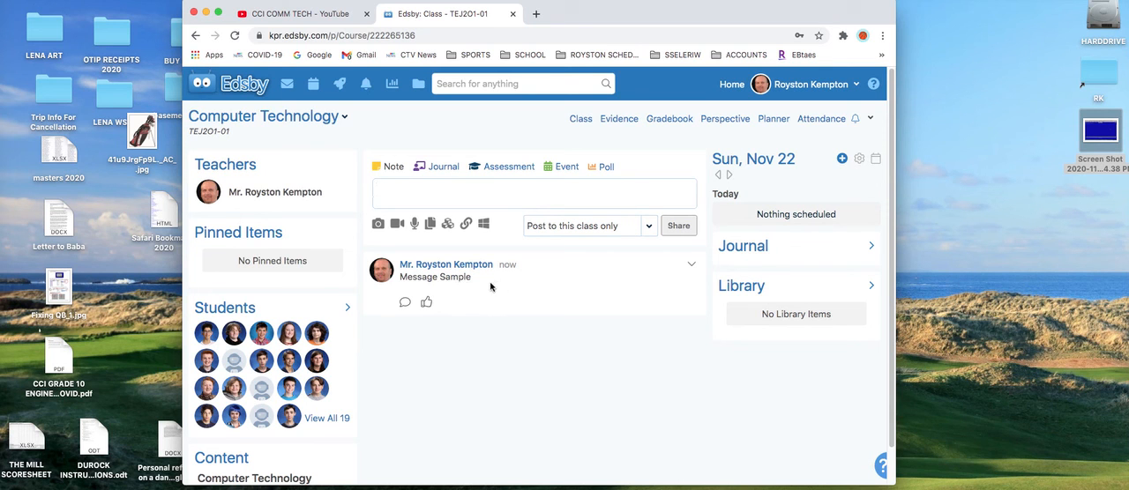
{"action": "left_click", "coordinate": [525, 192]}
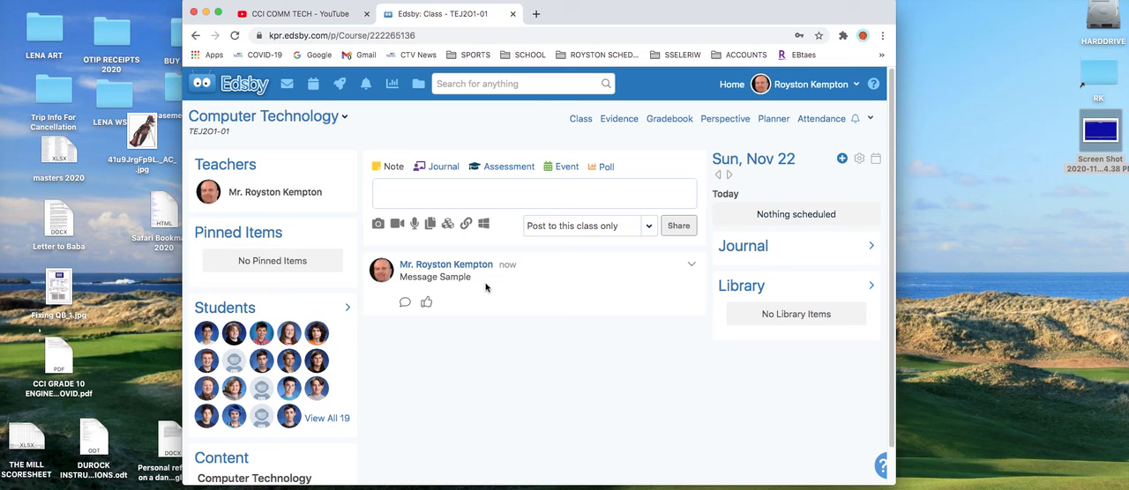
{"action": "left_click", "coordinate": [529, 192]}
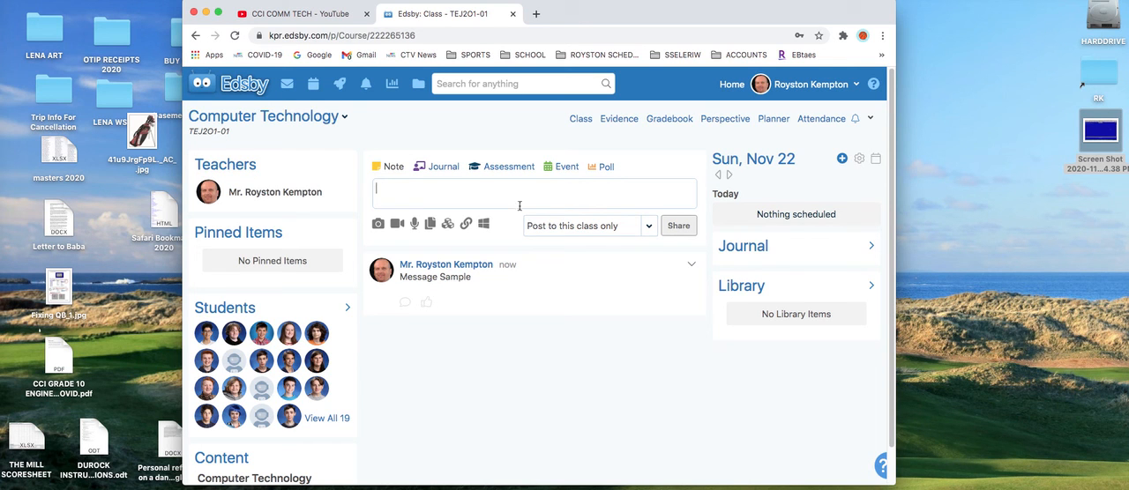
{"action": "mouse_move", "coordinate": [483, 414]}
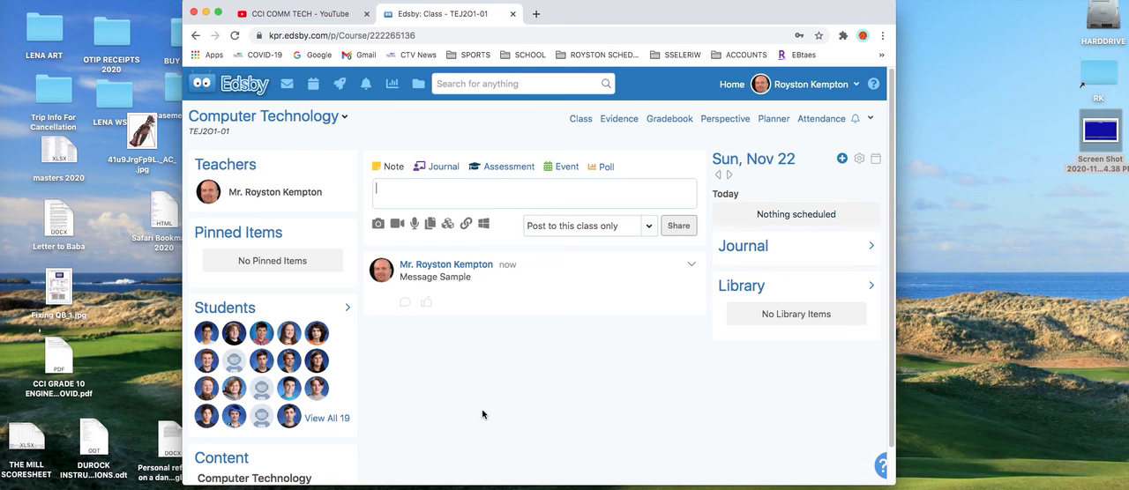
{"action": "mouse_move", "coordinate": [484, 405]}
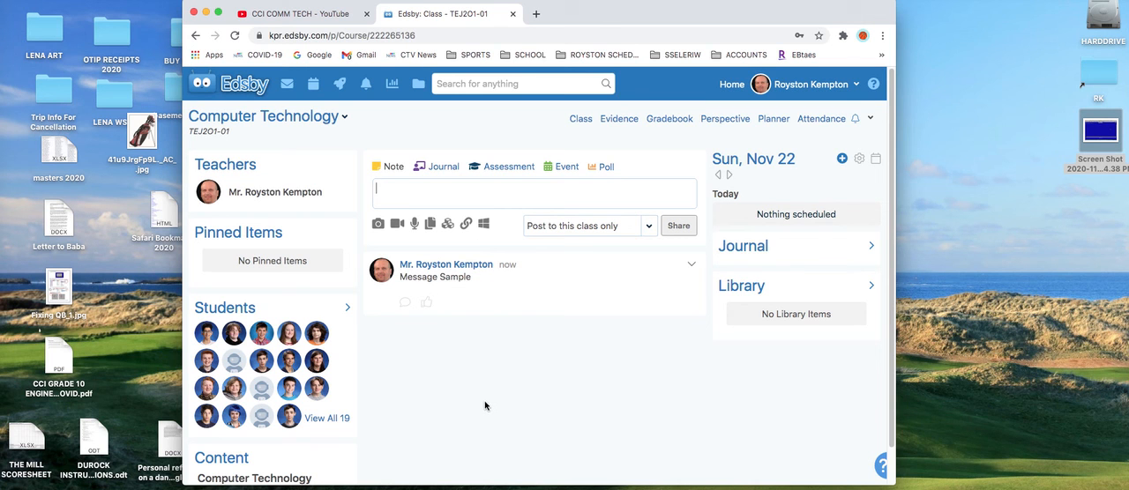
{"action": "mouse_move", "coordinate": [518, 333]}
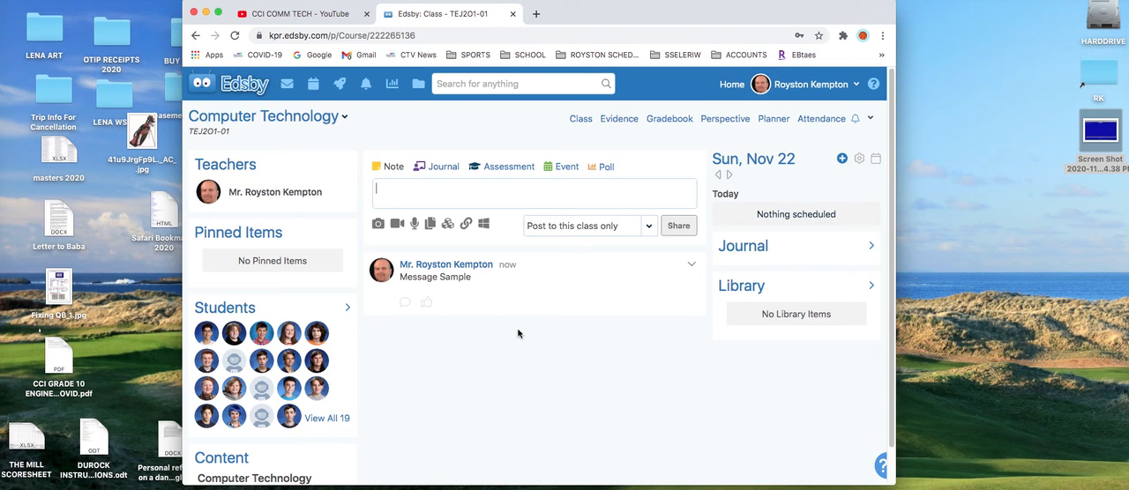
{"action": "mouse_move", "coordinate": [463, 275]}
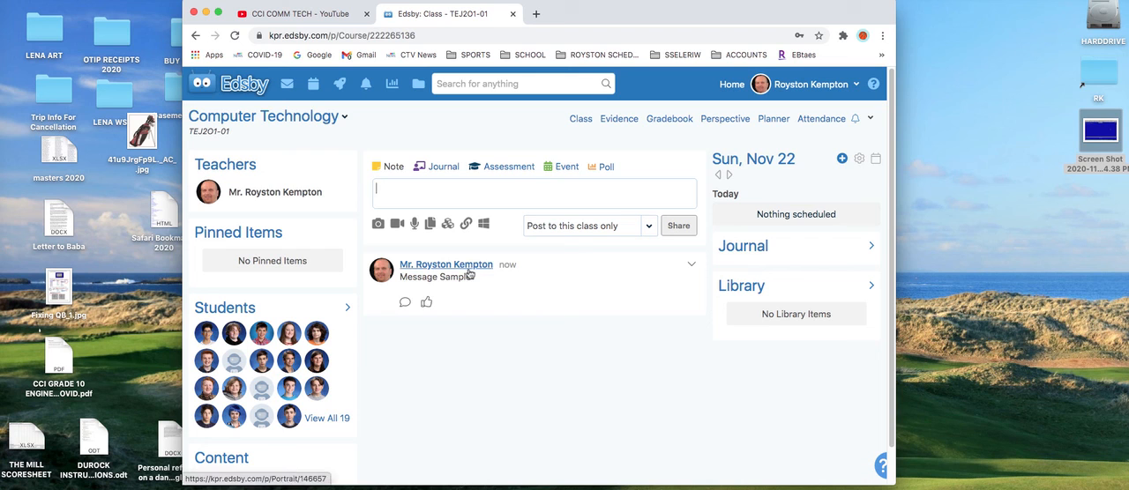